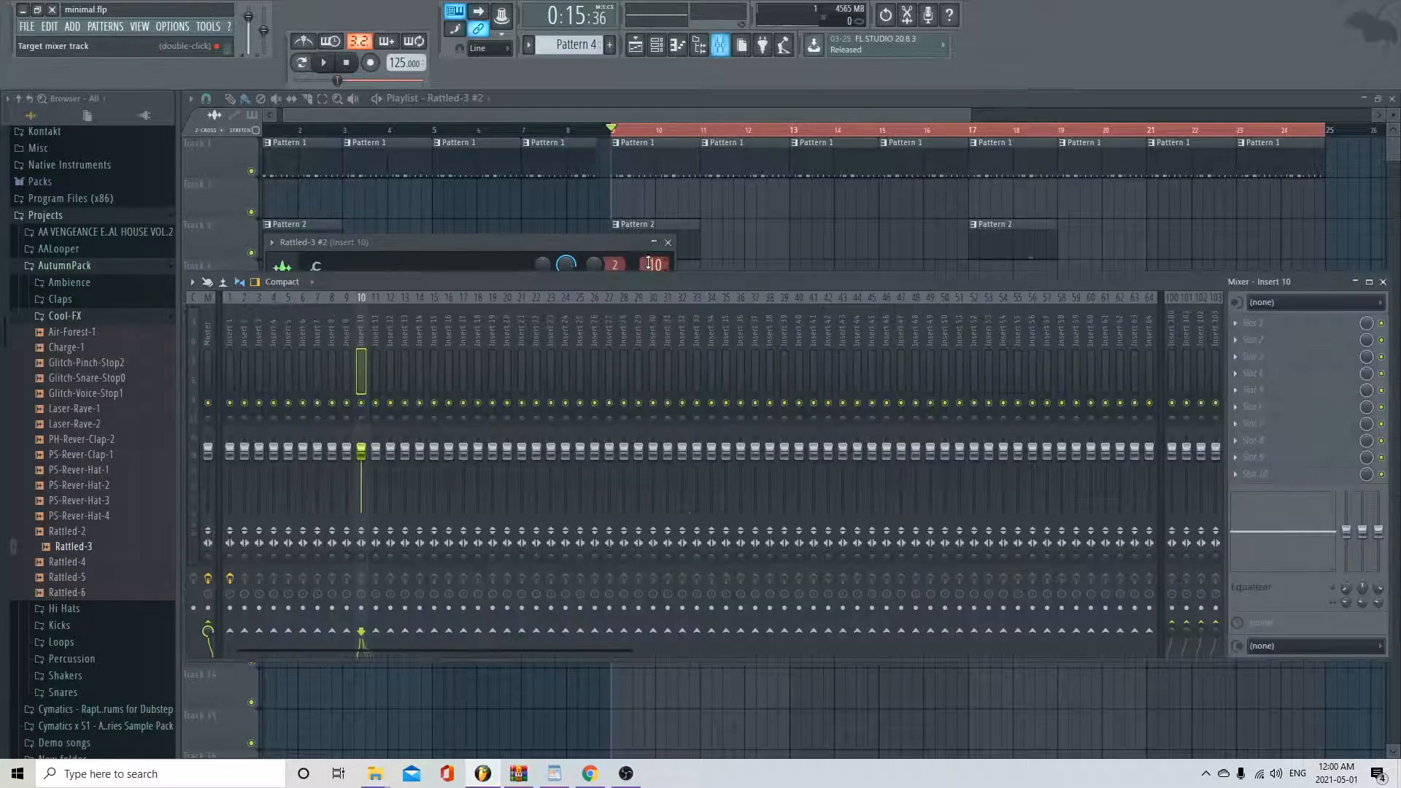
Save the project and route insert 1 into insert 10 via Sidechain to this track
key("ctrl+s")
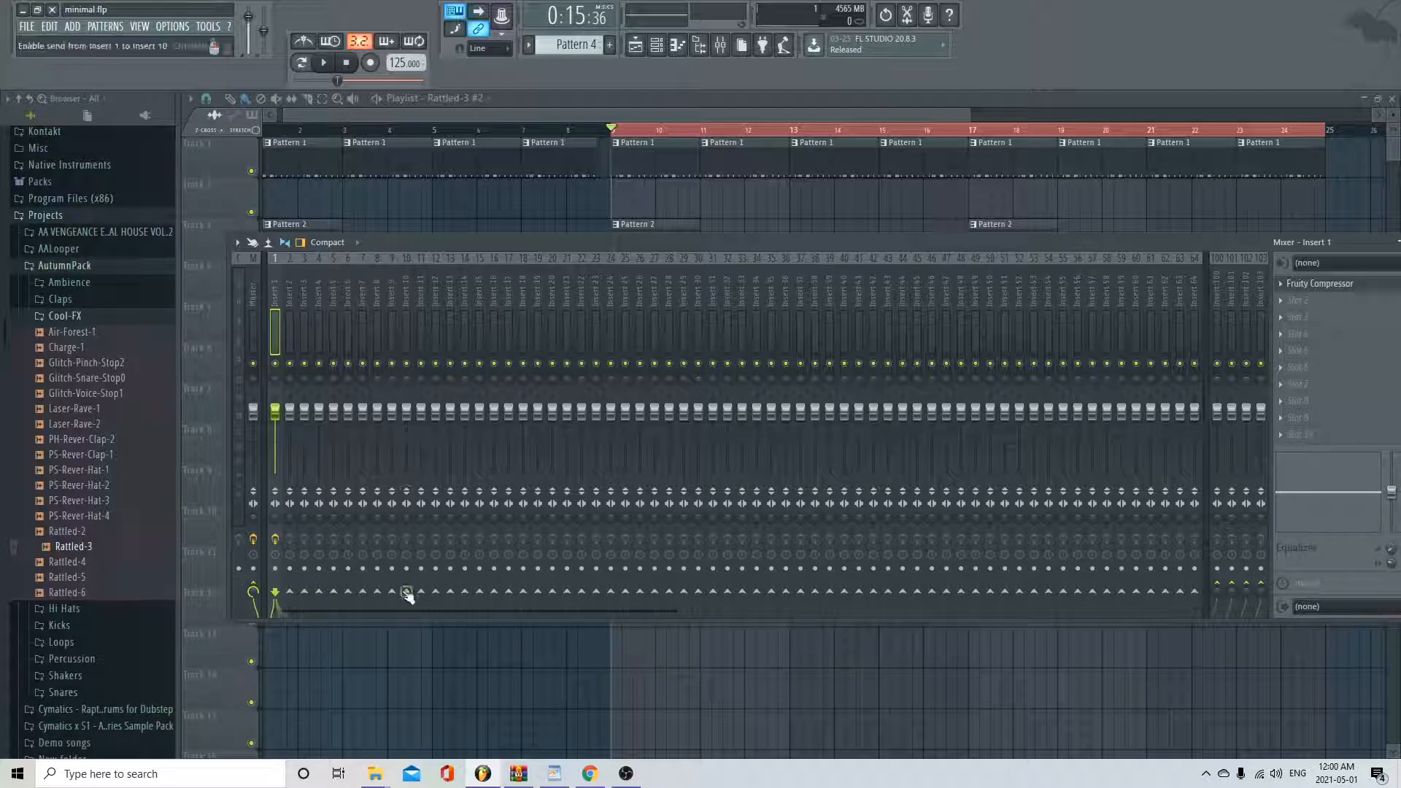
left_click(408, 593)
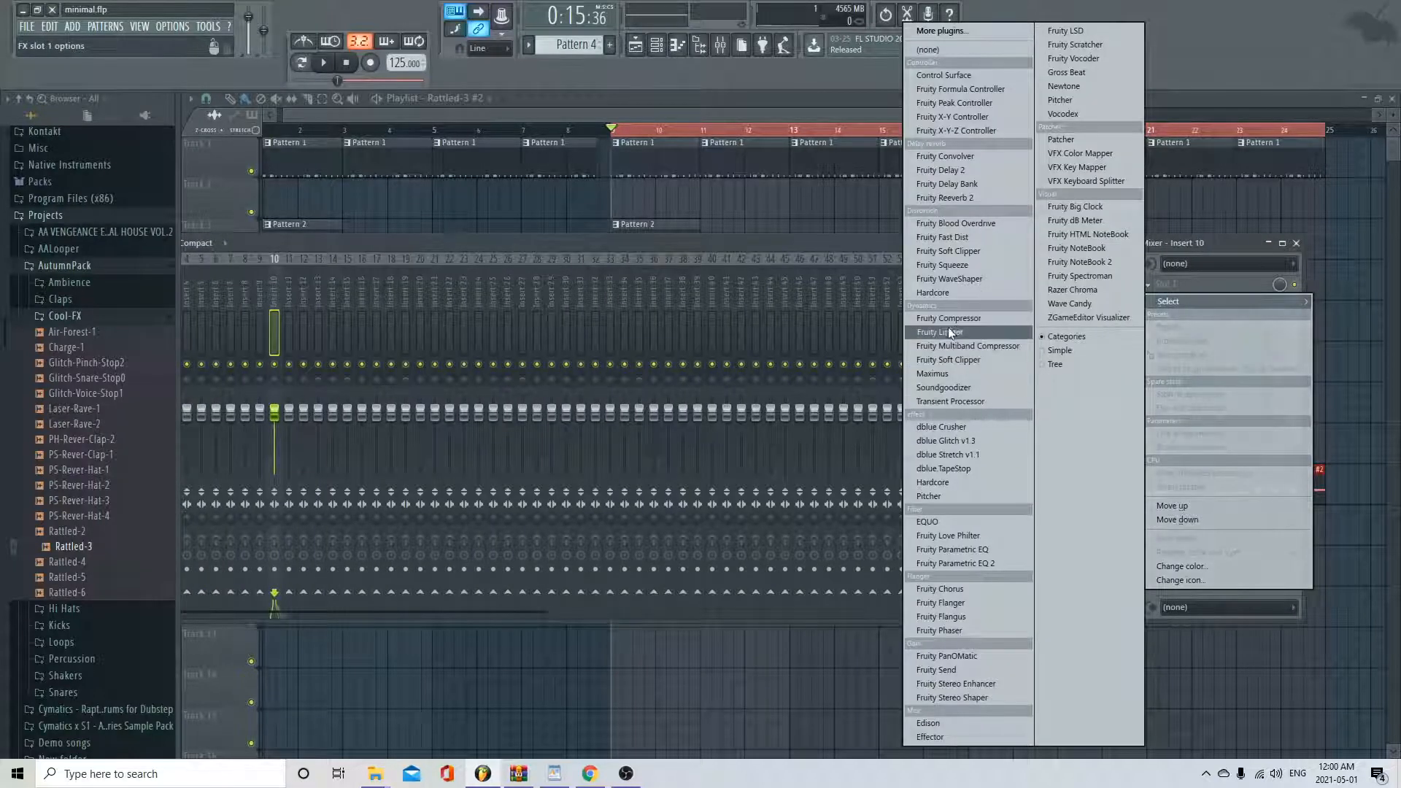
Load Fruity Limiter into insert 10's first slot and switch it to COMP mode
left_click(938, 332)
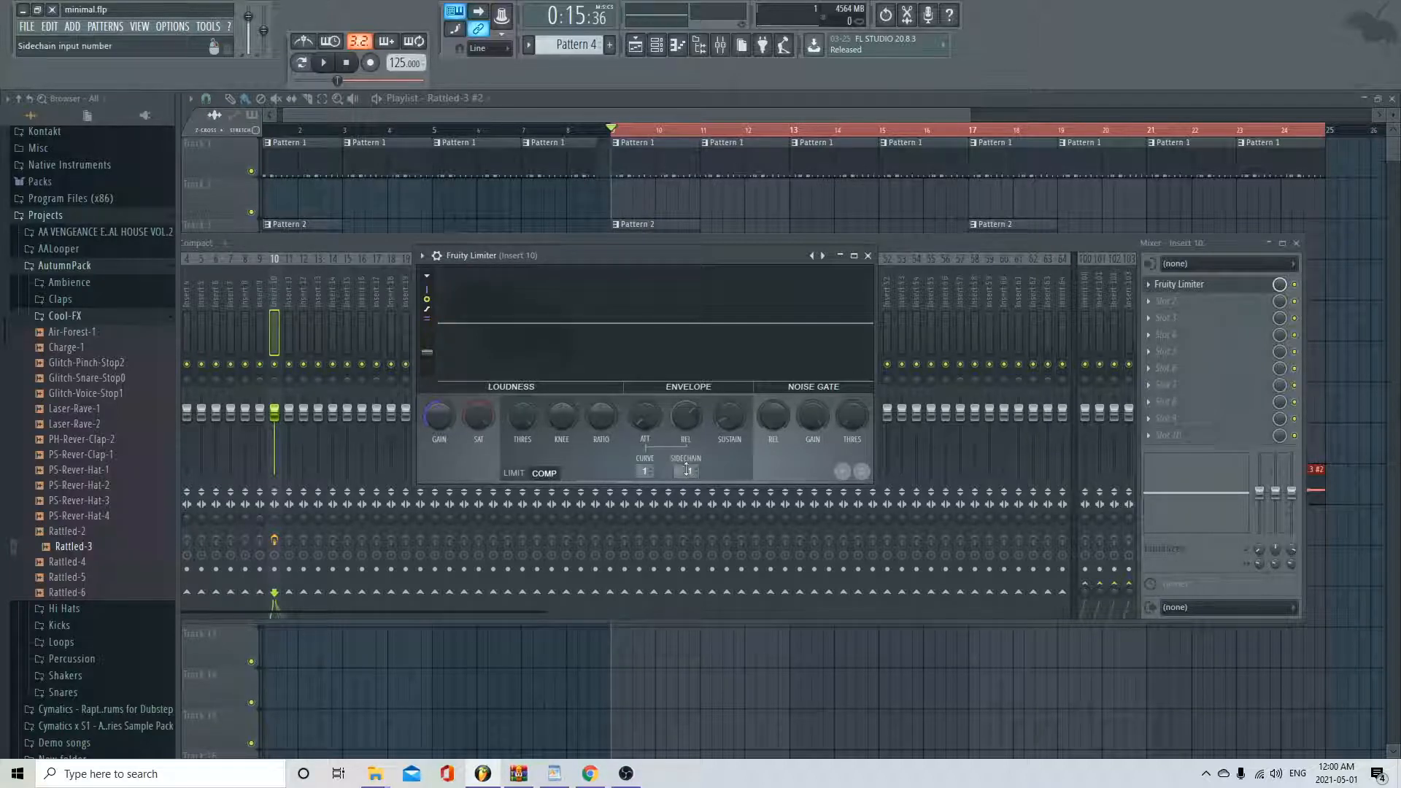
Set the limiter's SIDECHAIN to 1 (the kick) and lower THRES for ducking
left_click(686, 471)
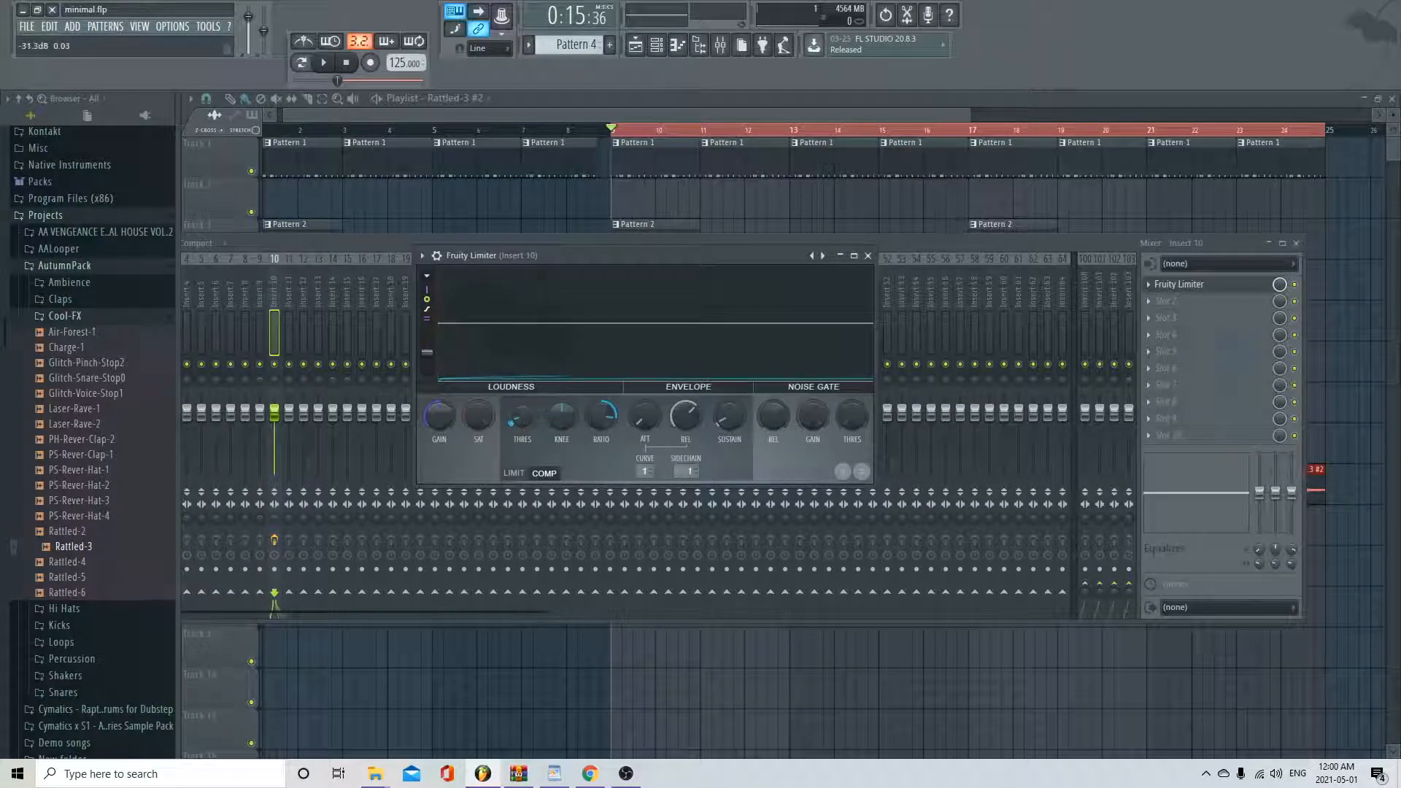
left_click(324, 63)
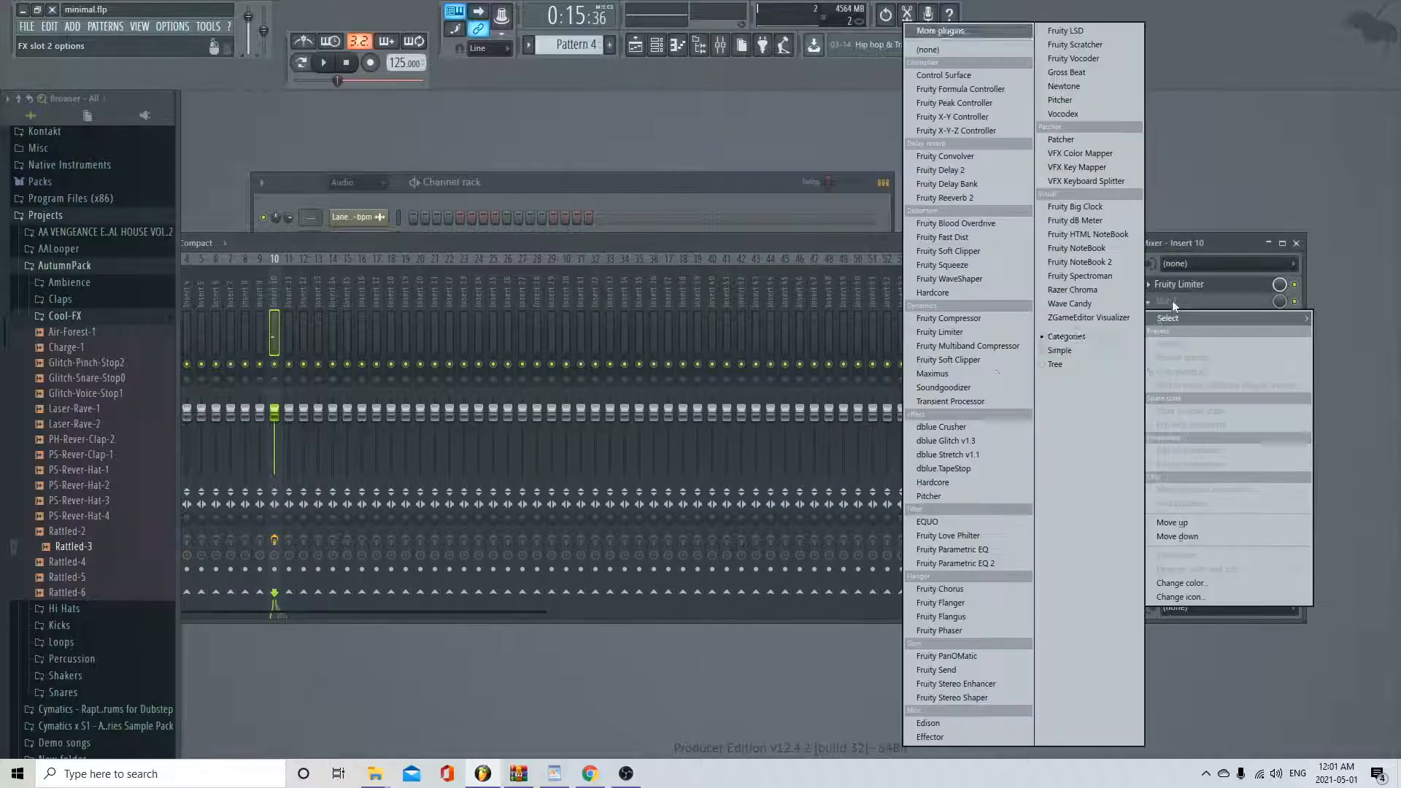
Load Fruity Parametric EQ 2 into slot 2 and boost band 4 around 421 Hz
left_click(956, 563)
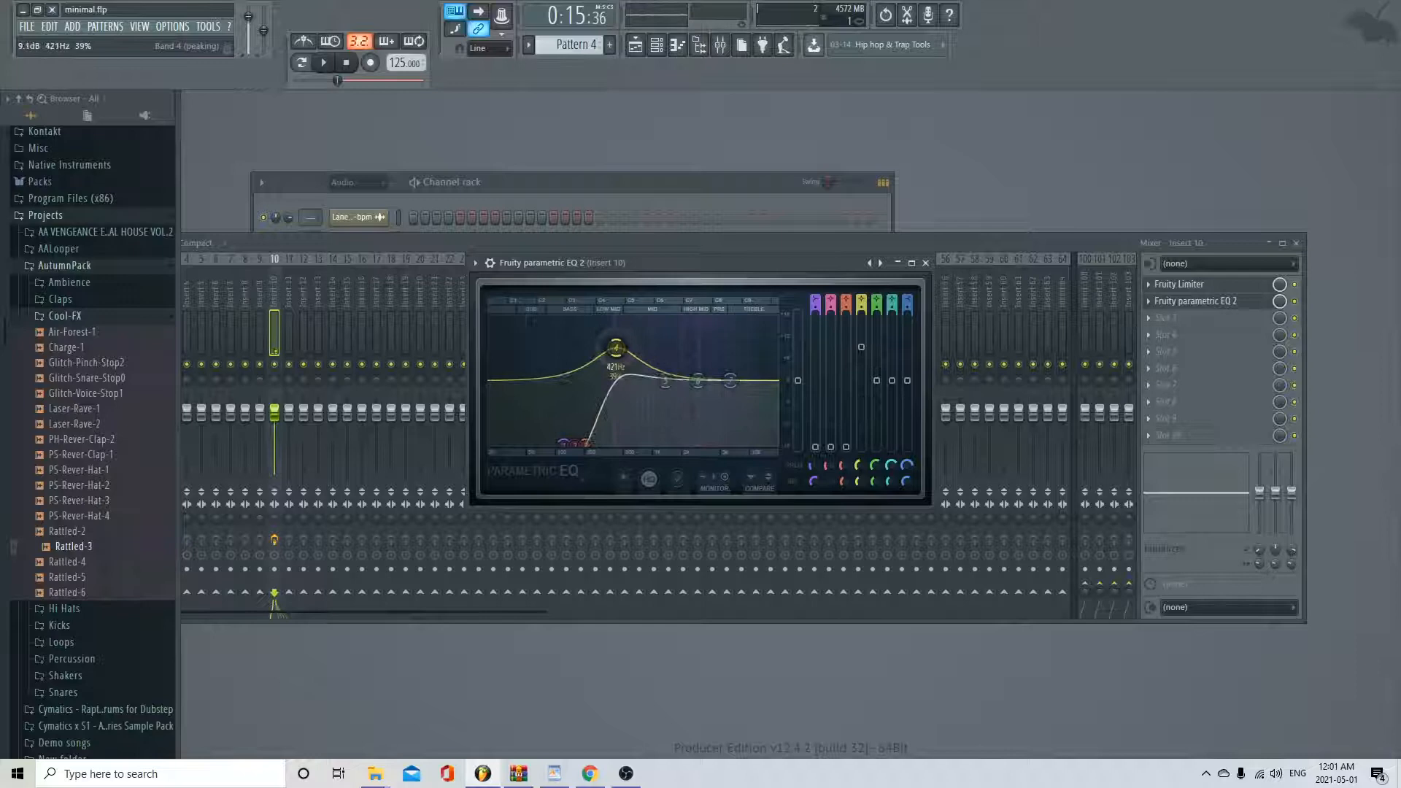
Narrow band 4 into a sharp, tall peak near 849 Hz, then bring up the FILE menu
left_click_drag(616, 349, 620, 324)
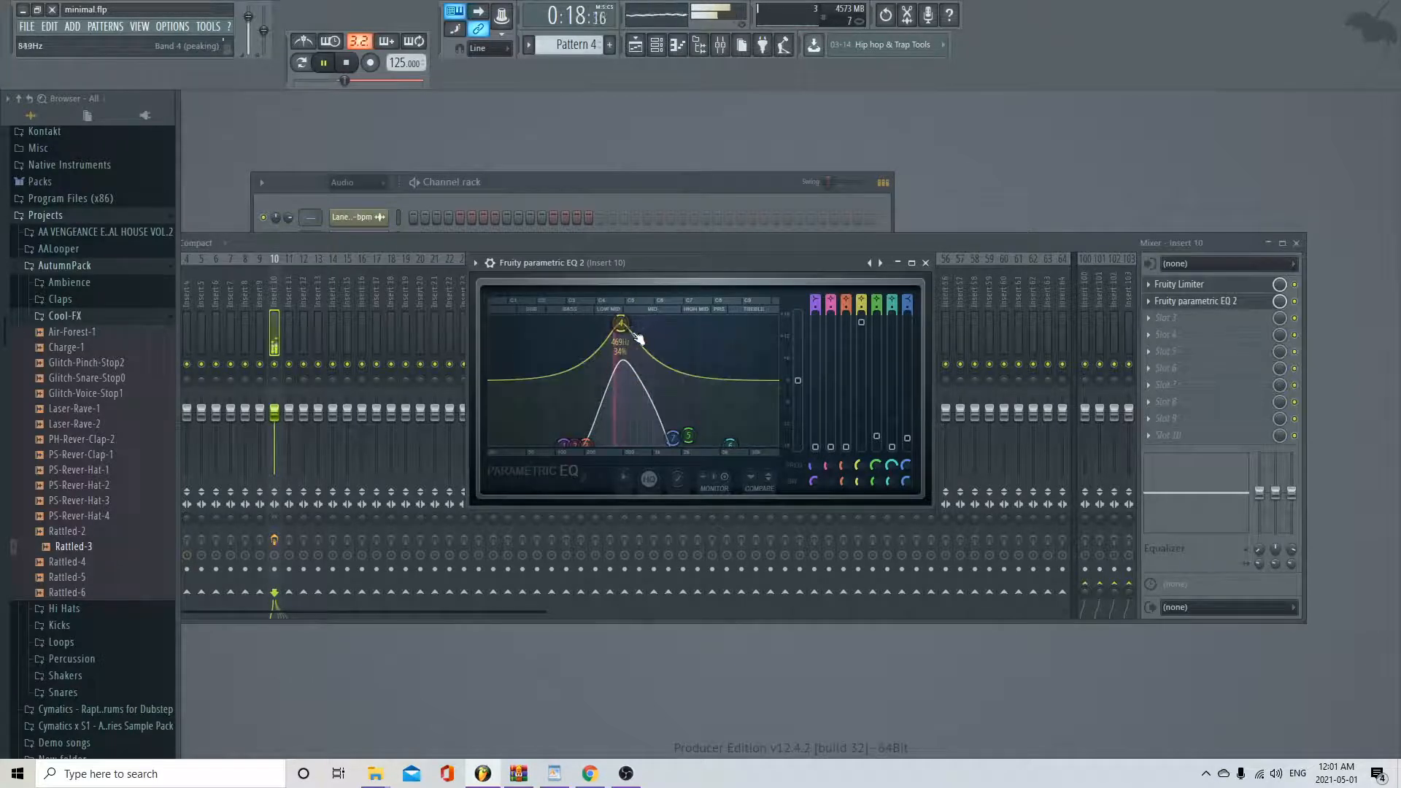
left_click_drag(622, 324, 622, 345)
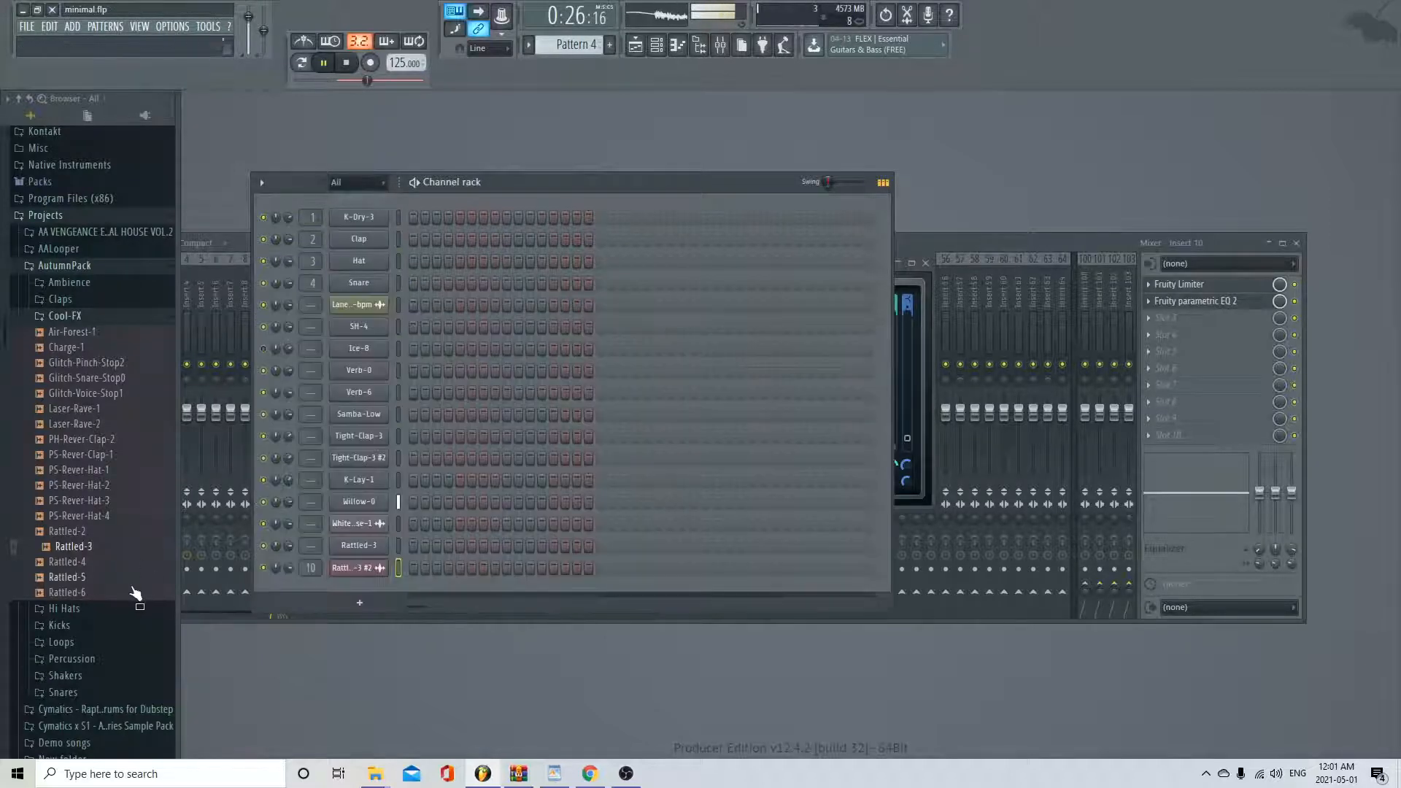
left_click(27, 26)
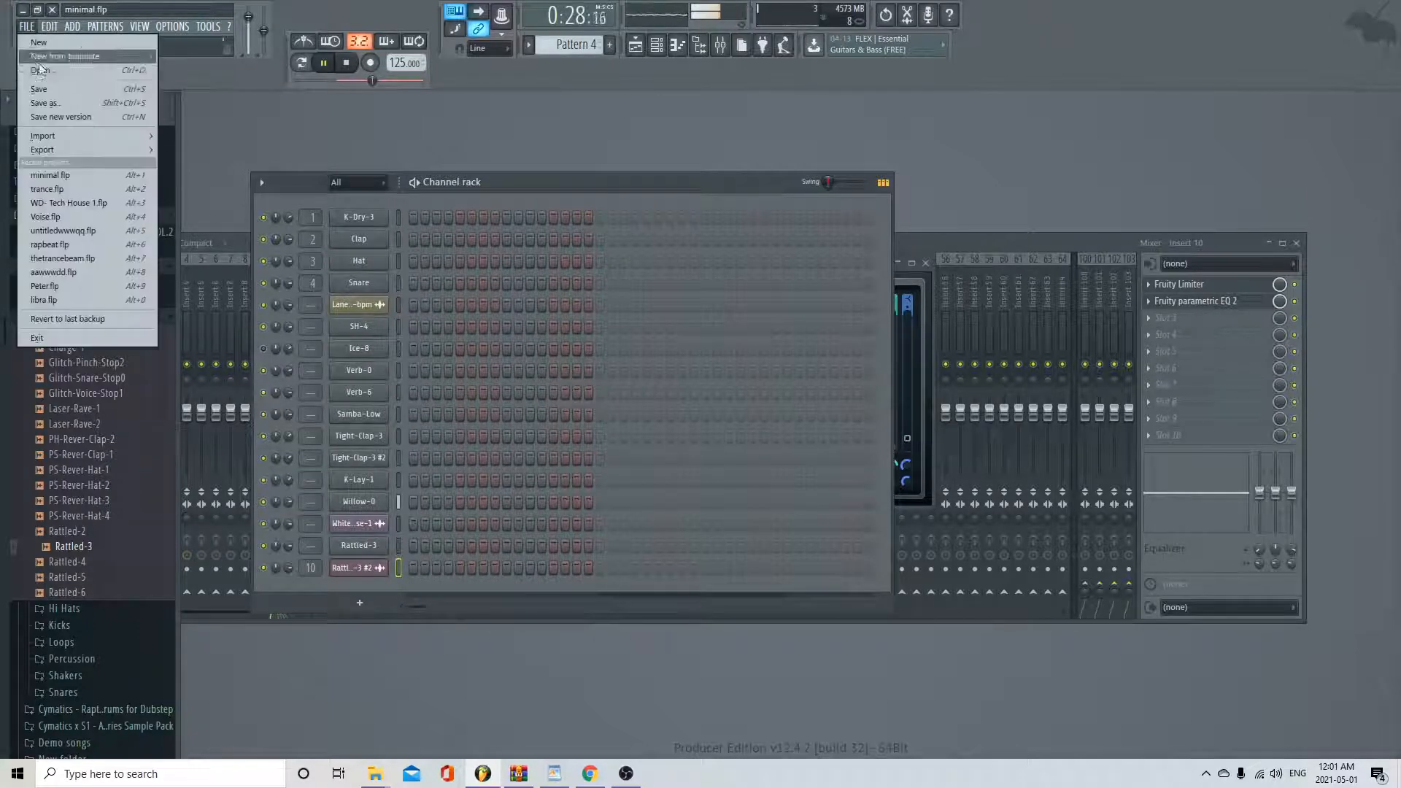